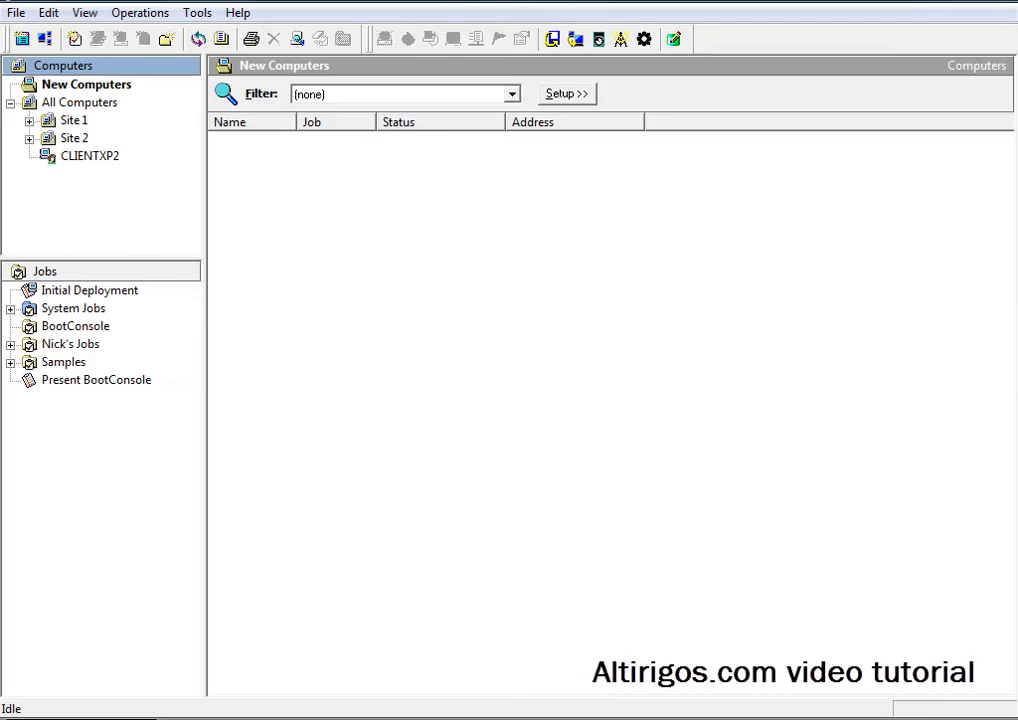
Launch Wise Package Studio from the Deployment Console toolbar
click(197, 12)
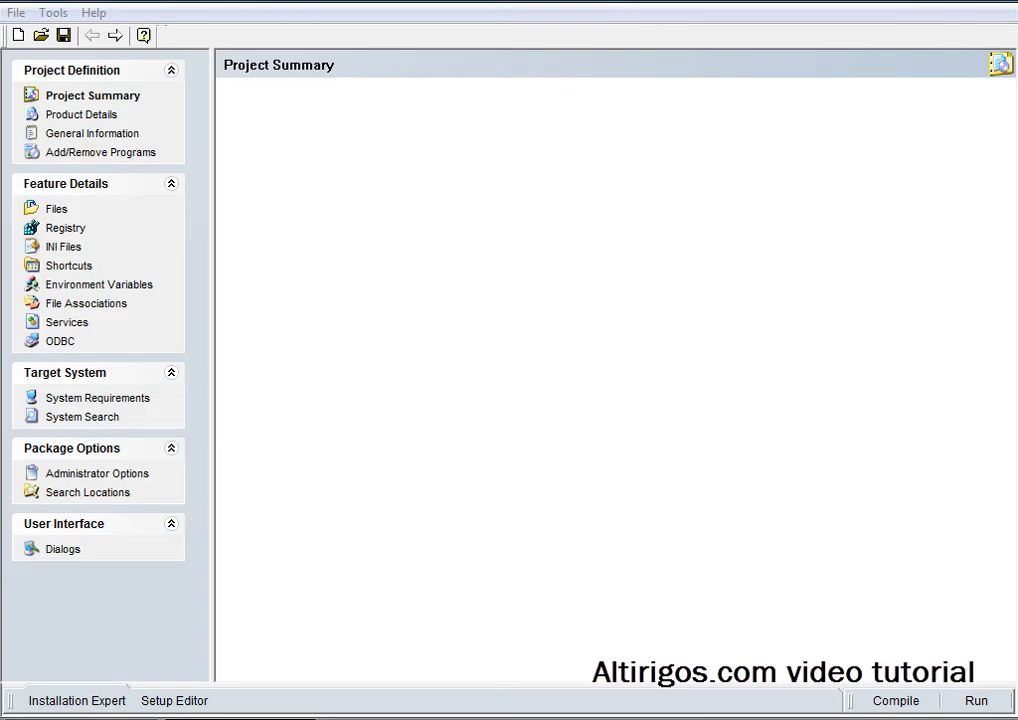
Create a new project from the Windows Application template
click(17, 35)
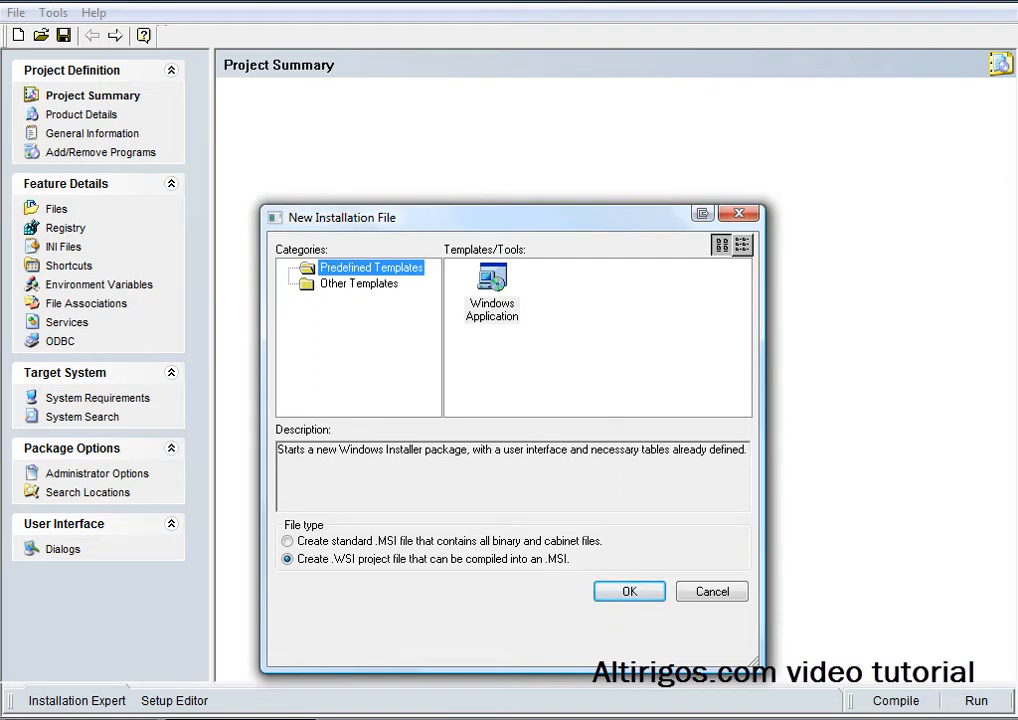
click(629, 591)
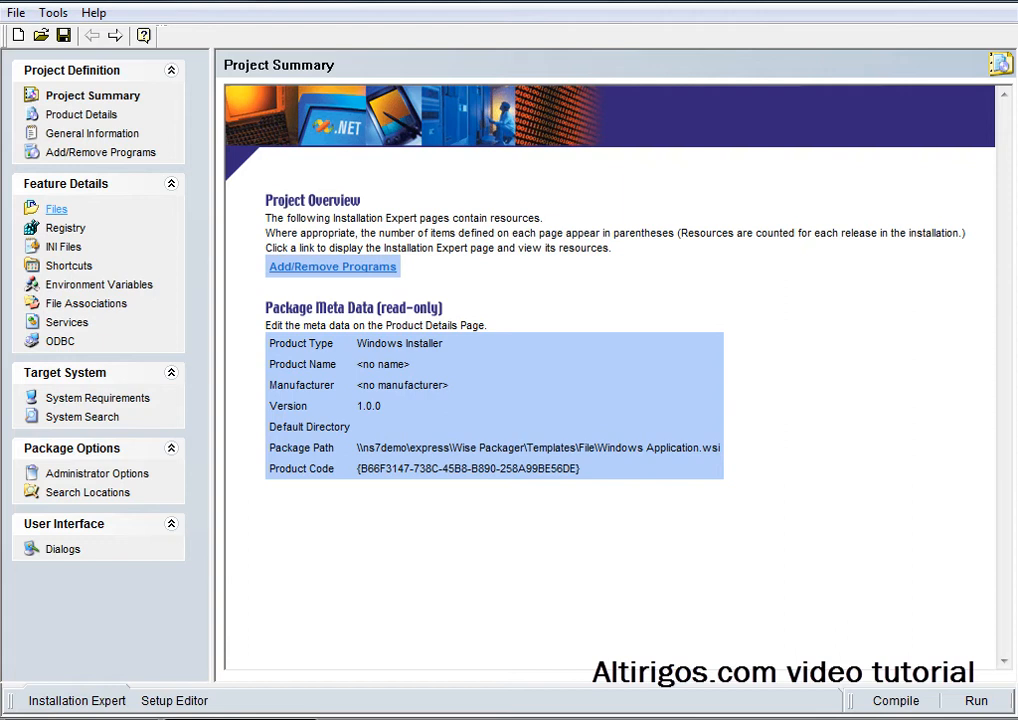
Browse the Copy Demo source folder's 7z457.msi and MF-Orlando08.pdf files, targeting Destination Computer
click(56, 209)
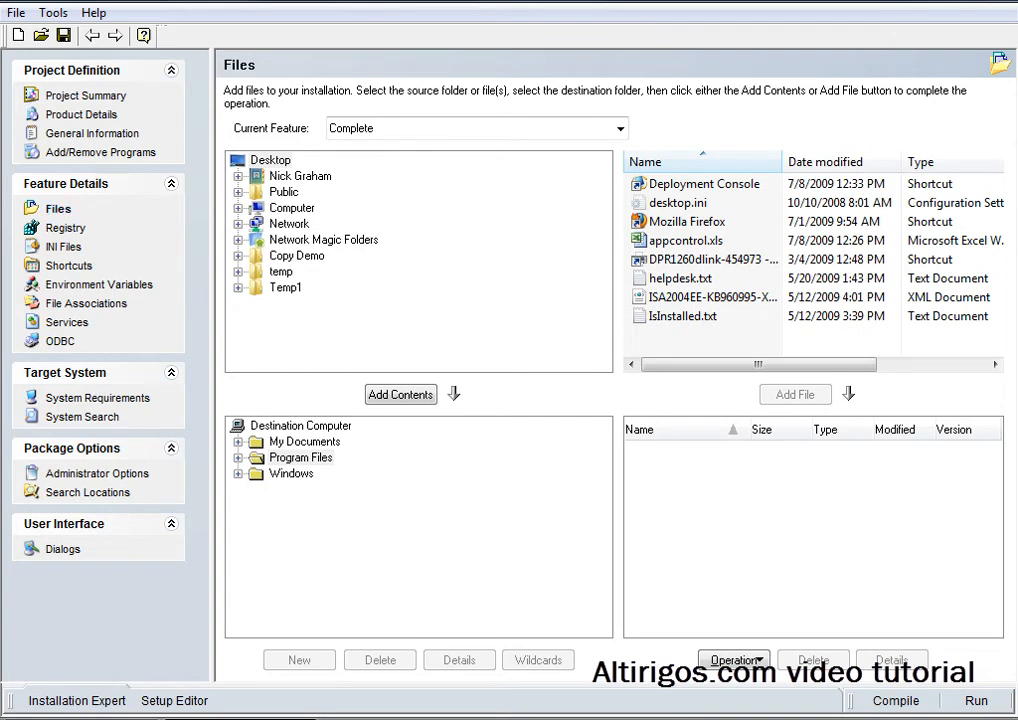
click(297, 255)
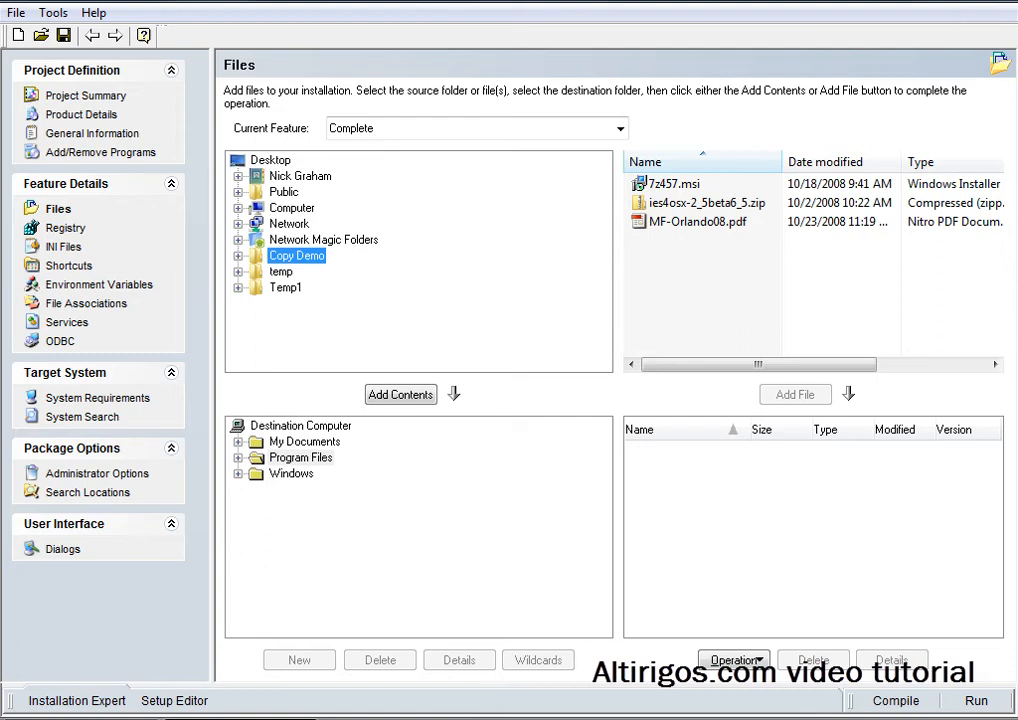
click(674, 183)
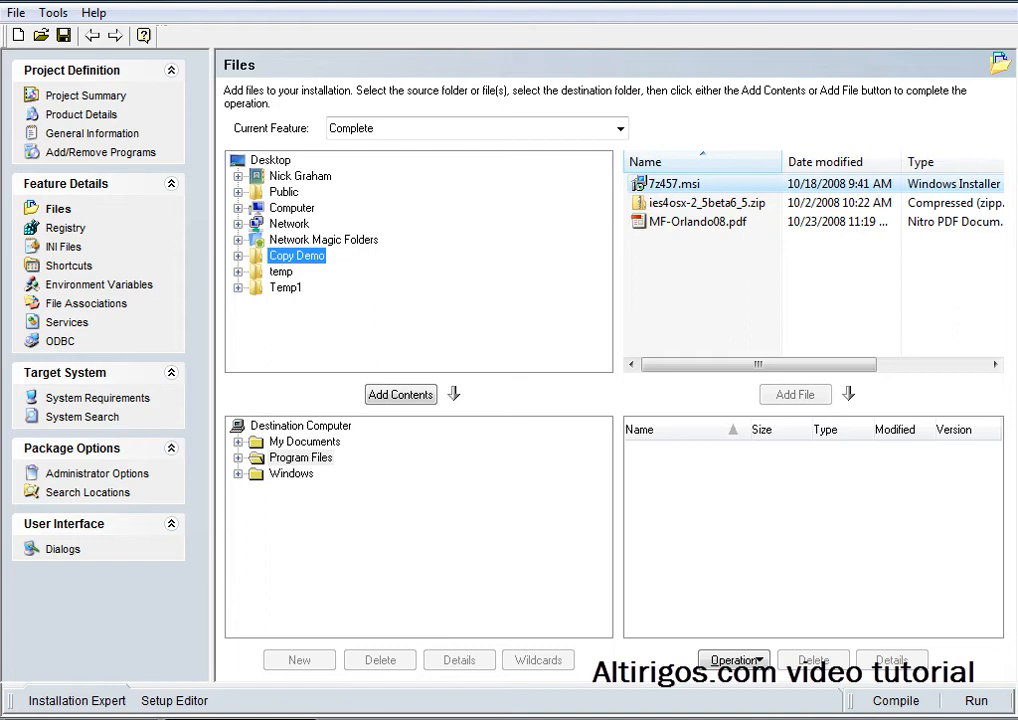
click(680, 183)
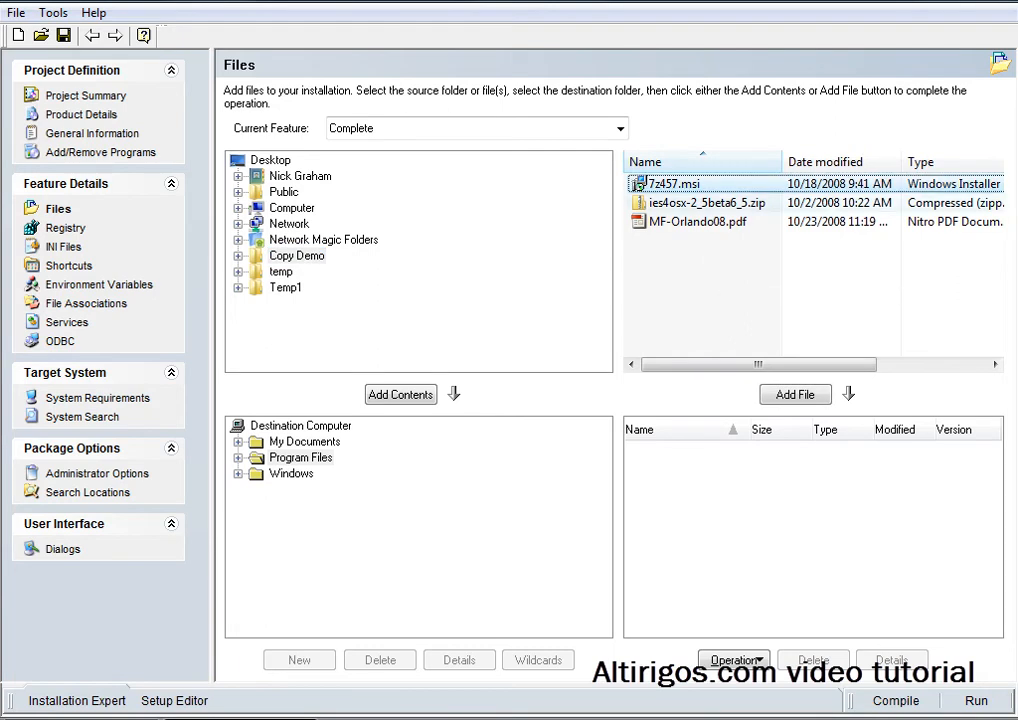
click(695, 221)
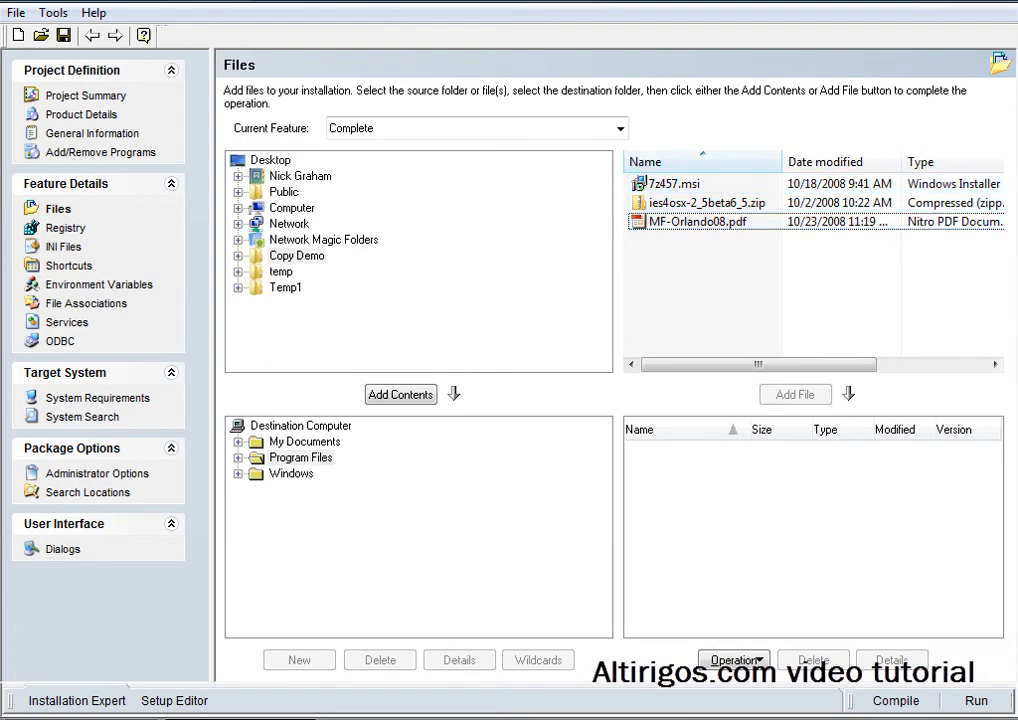
click(296, 255)
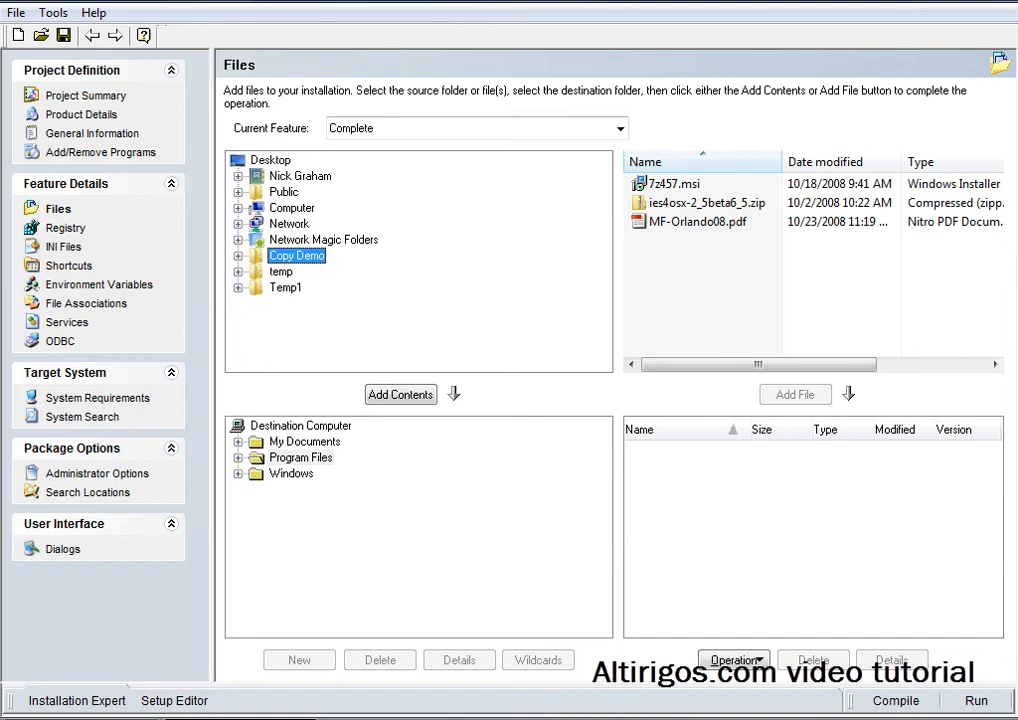
click(300, 425)
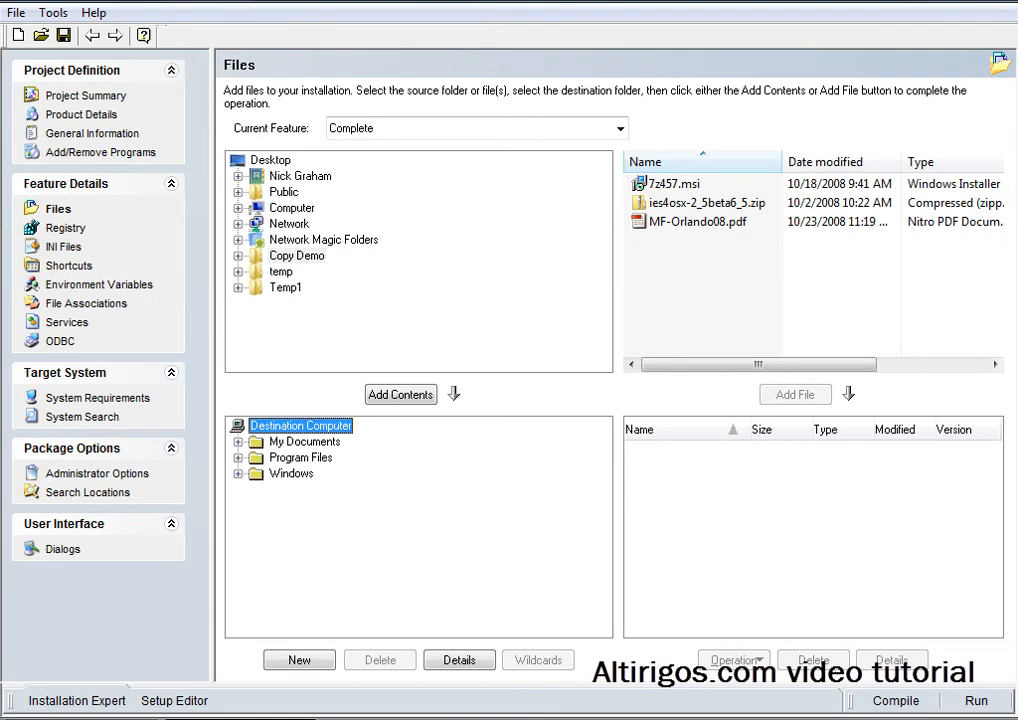
Create a Copy_Demo folder on the destination computer and select the three source files
click(298, 659)
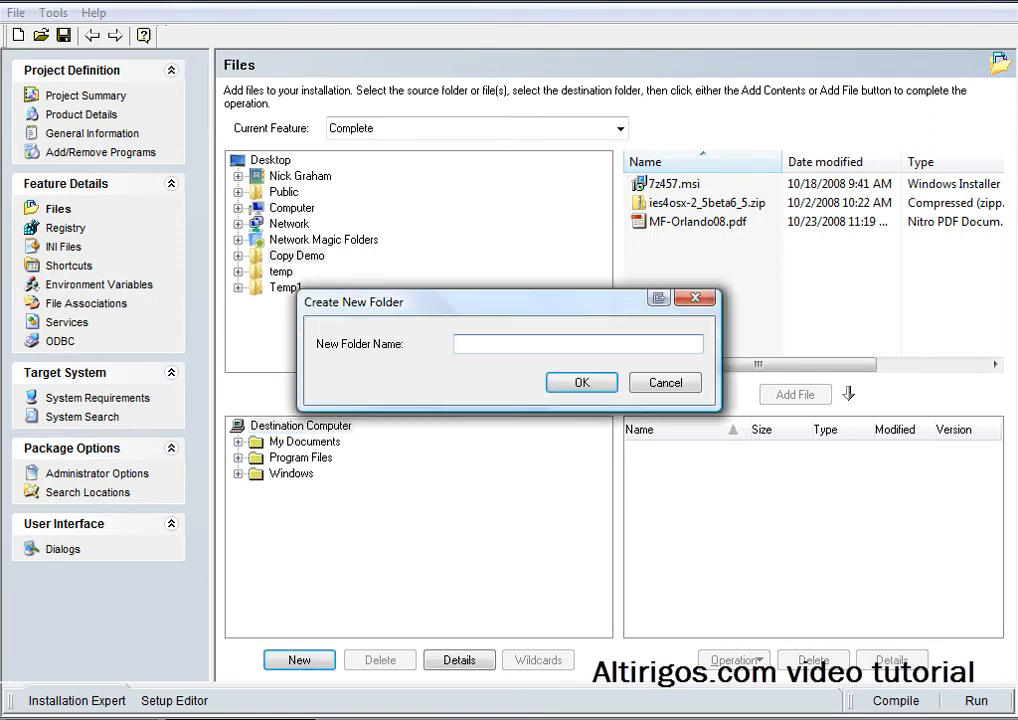
text(Copy_Demo)
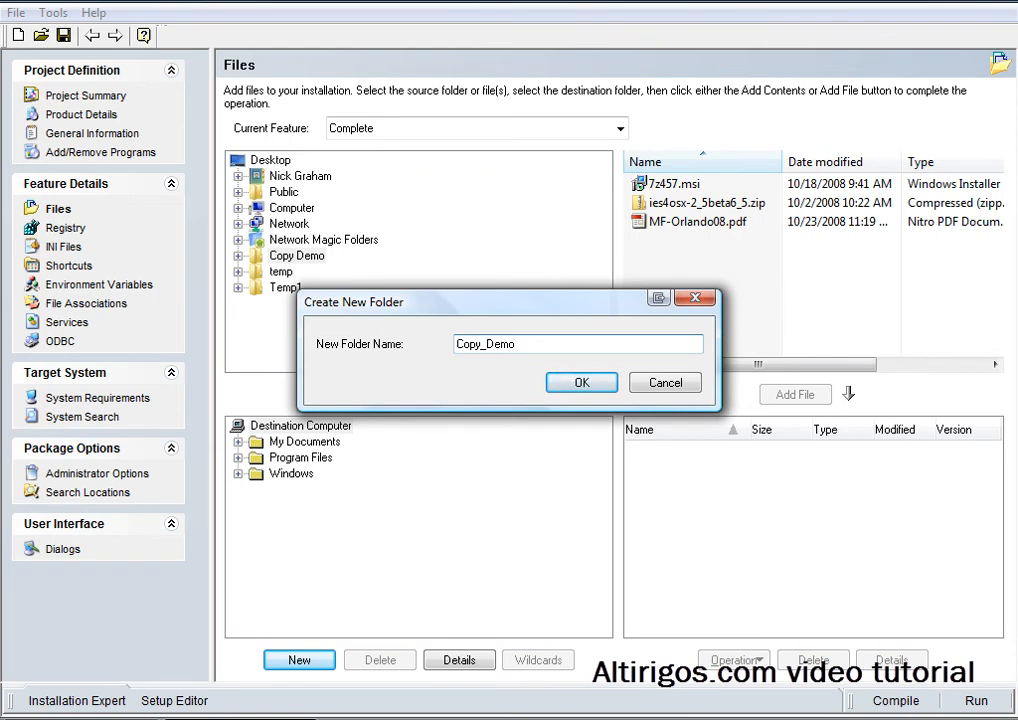
click(581, 382)
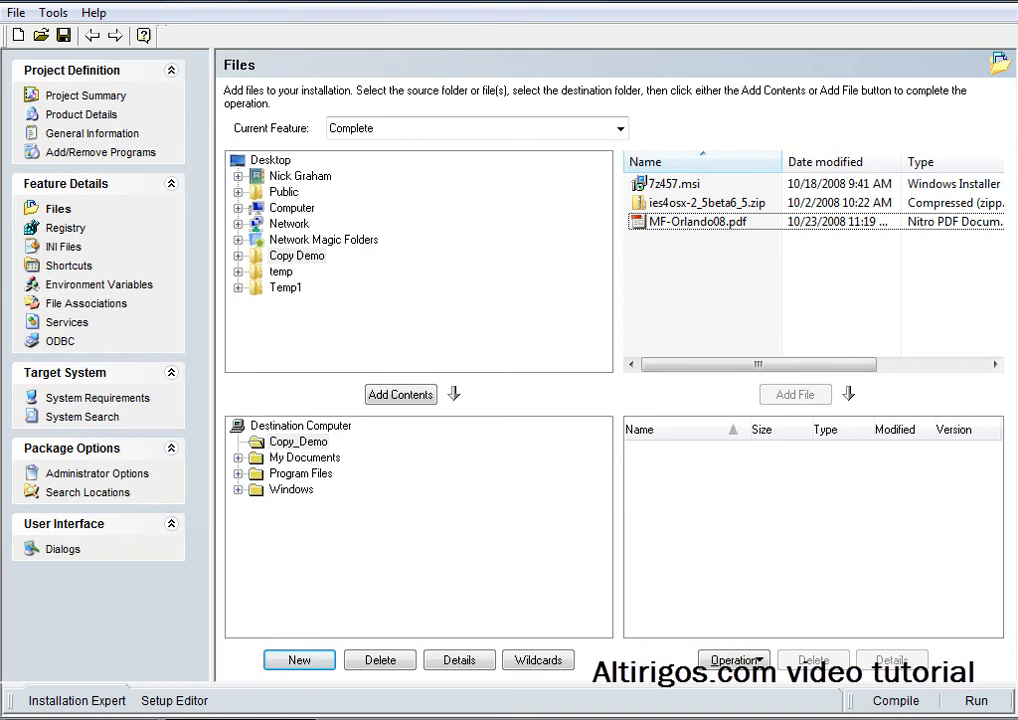
click(672, 183)
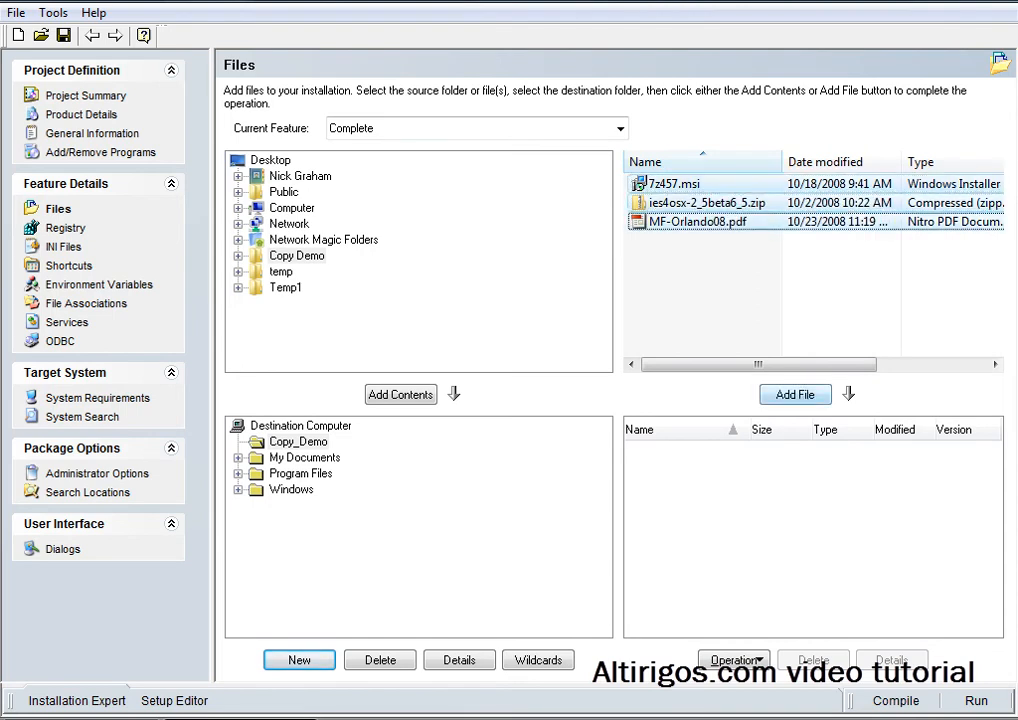
Add the three selected files to Copy_Demo and start saving the project
click(794, 394)
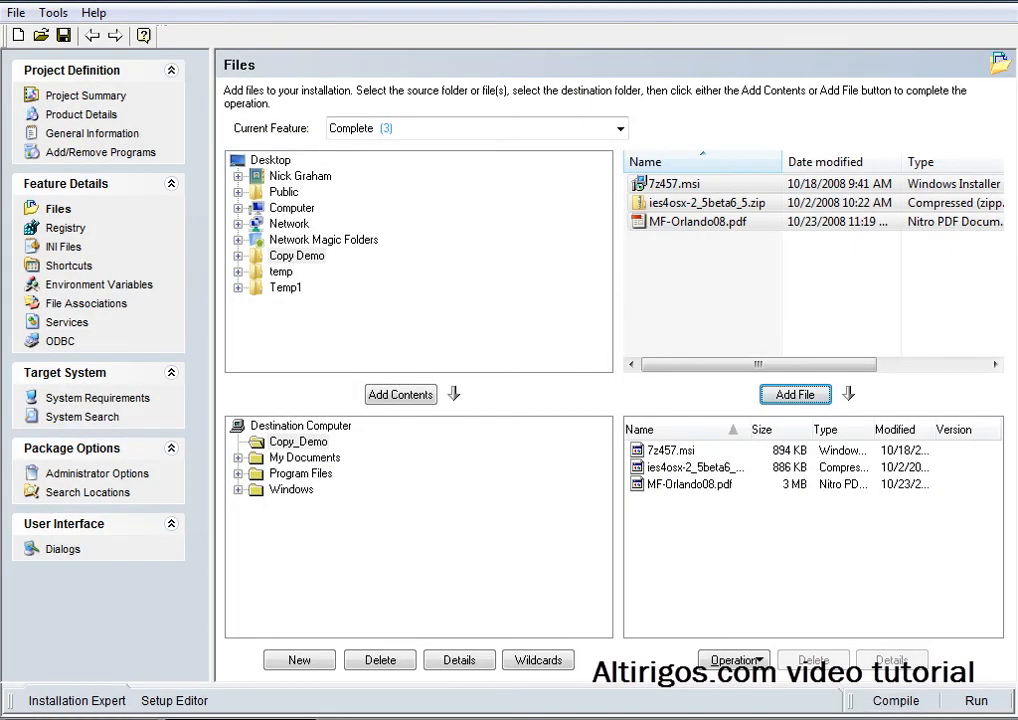
click(64, 35)
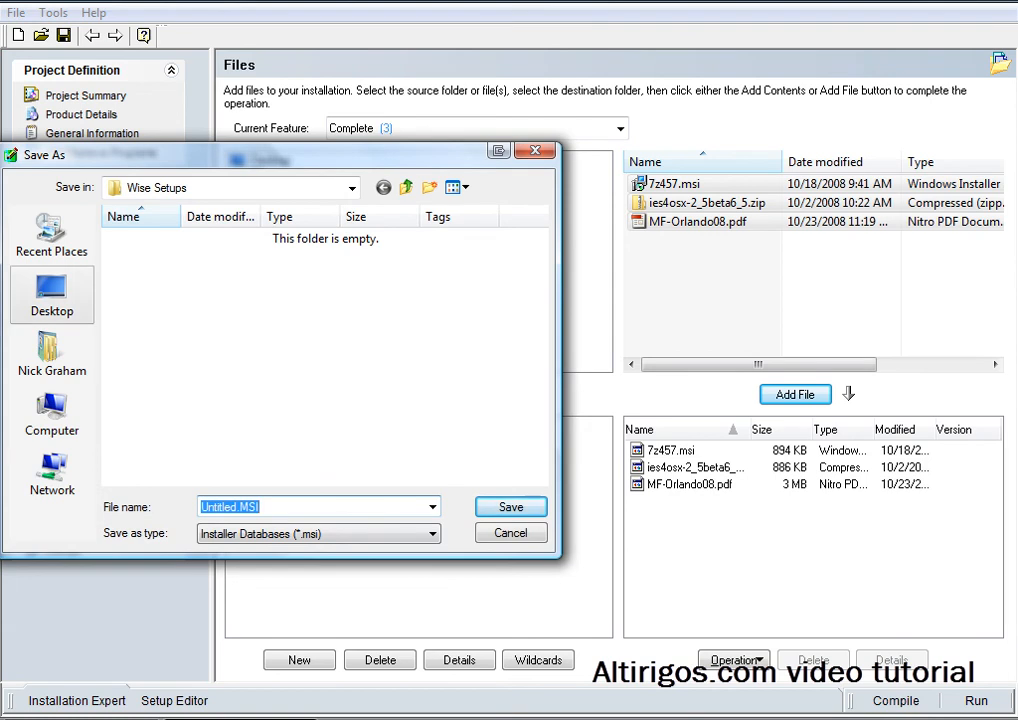
Save the package to the Desktop as Copy_Demo
click(51, 295)
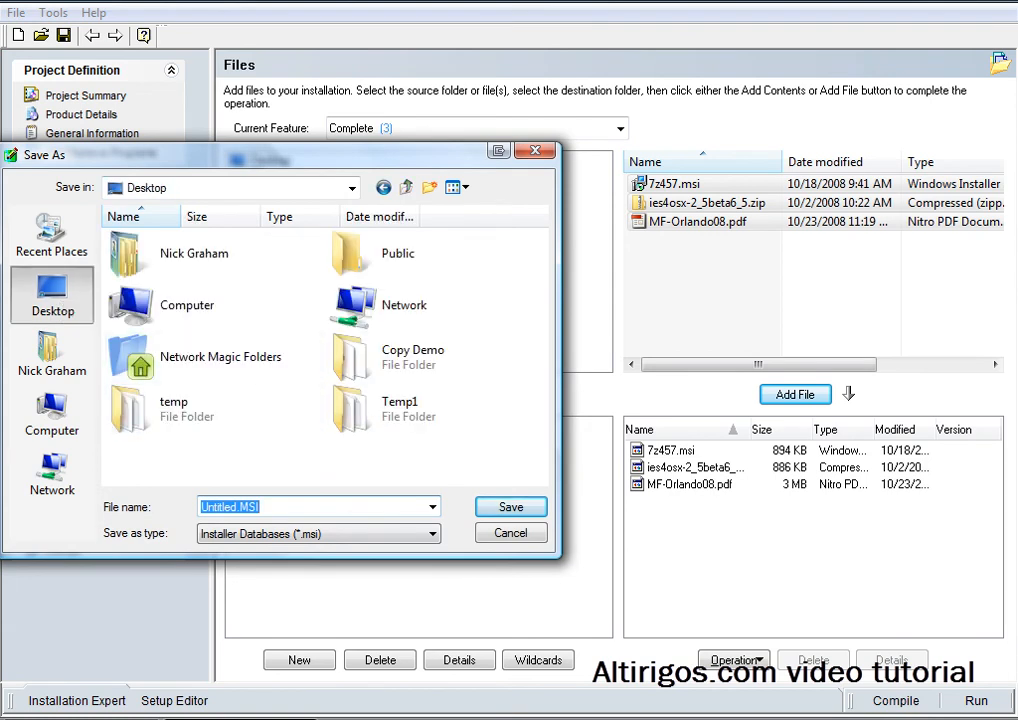
text(Copy_Demo)
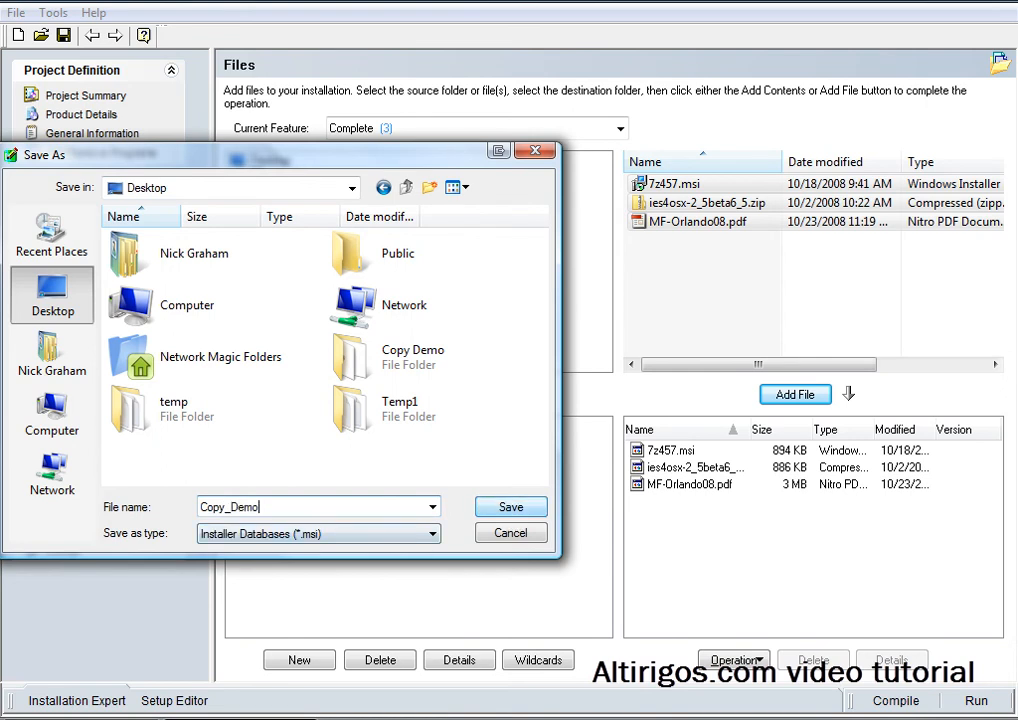
click(510, 507)
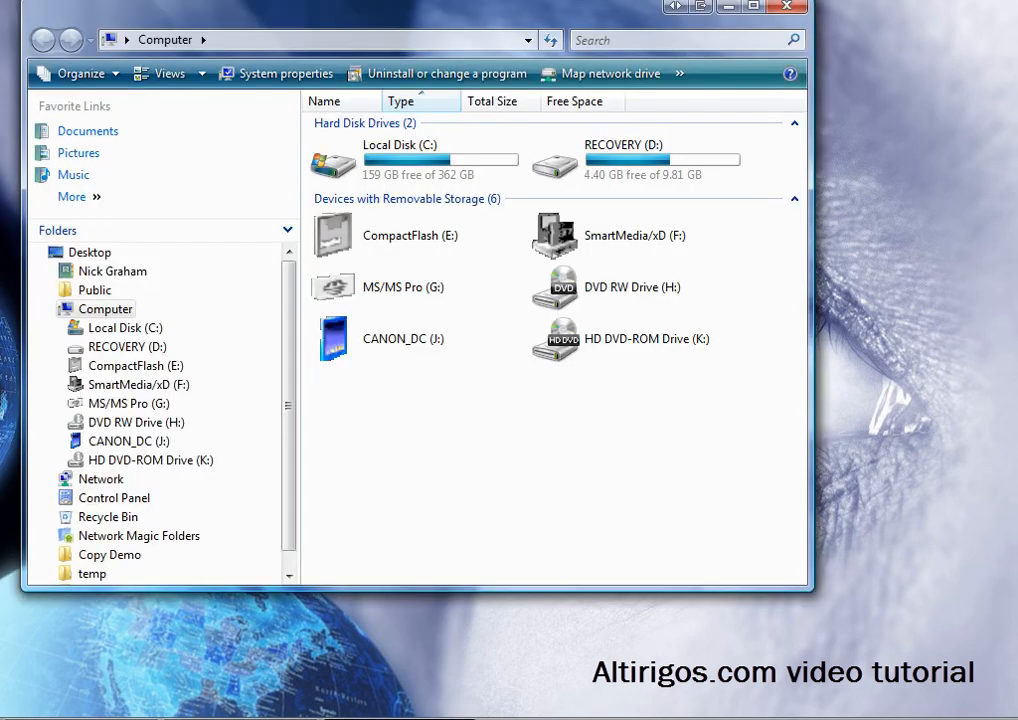
Open Local Disk (C:) and run the Copy_Demo installer from the desktop
double_click(400, 160)
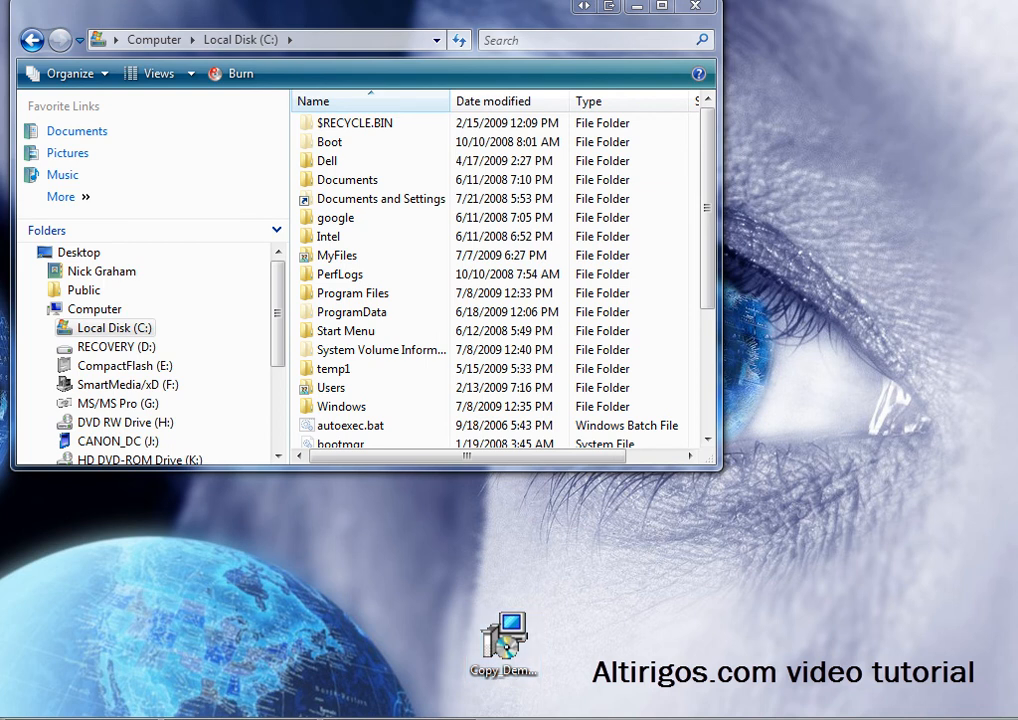
double_click(504, 637)
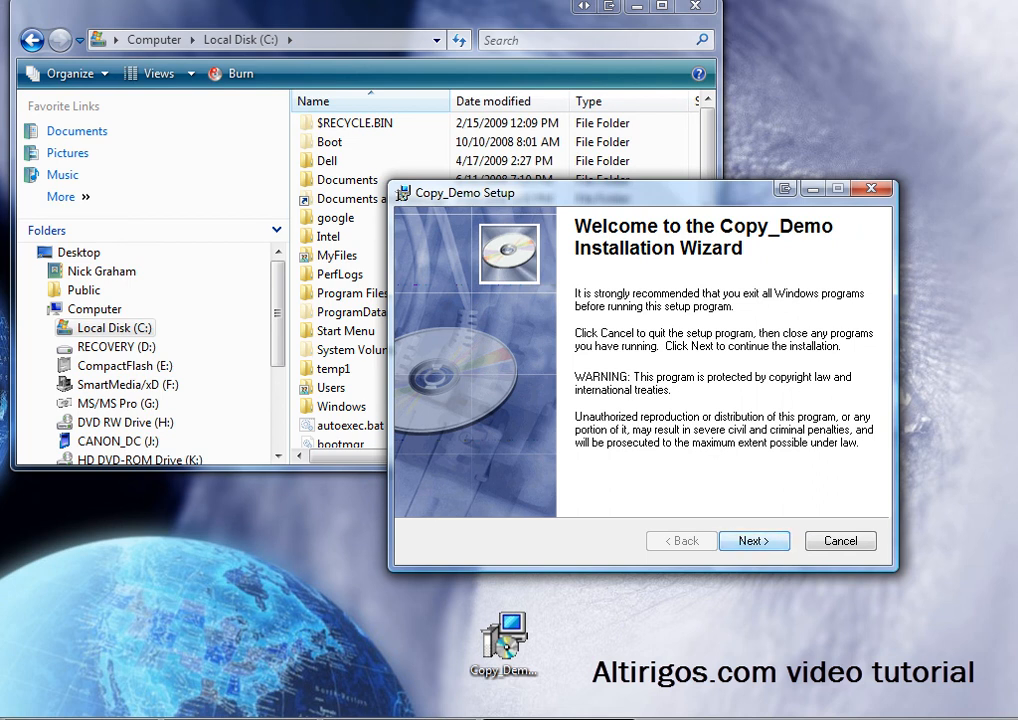
Step through the Copy_Demo Setup wizard, installing to C:\Copy_Demo, and finish
click(753, 540)
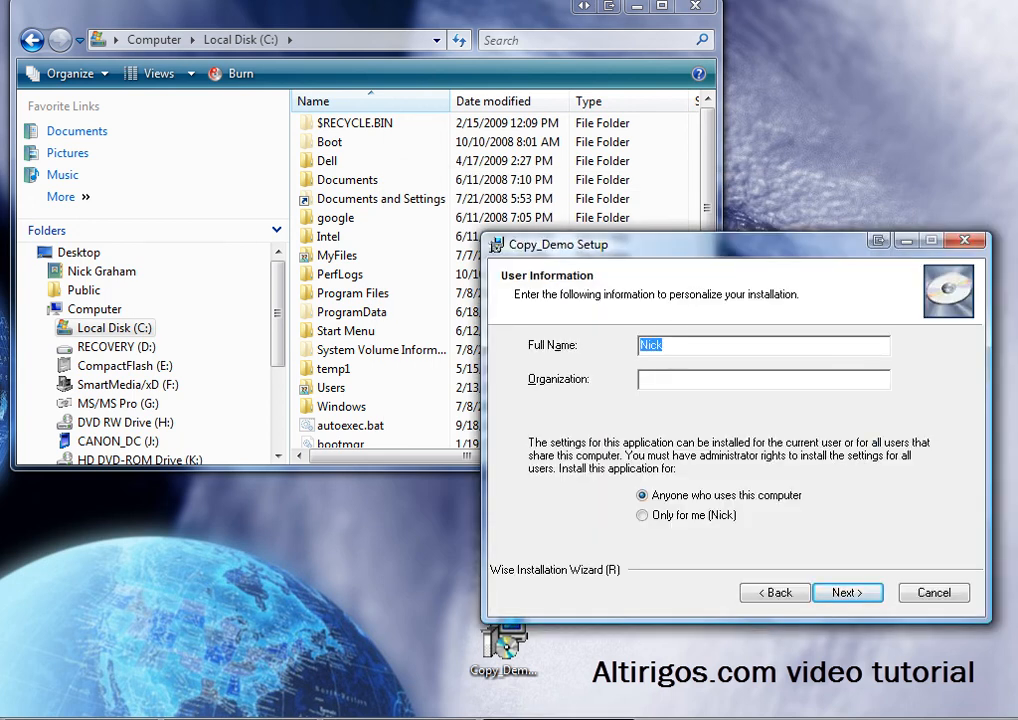
click(932, 592)
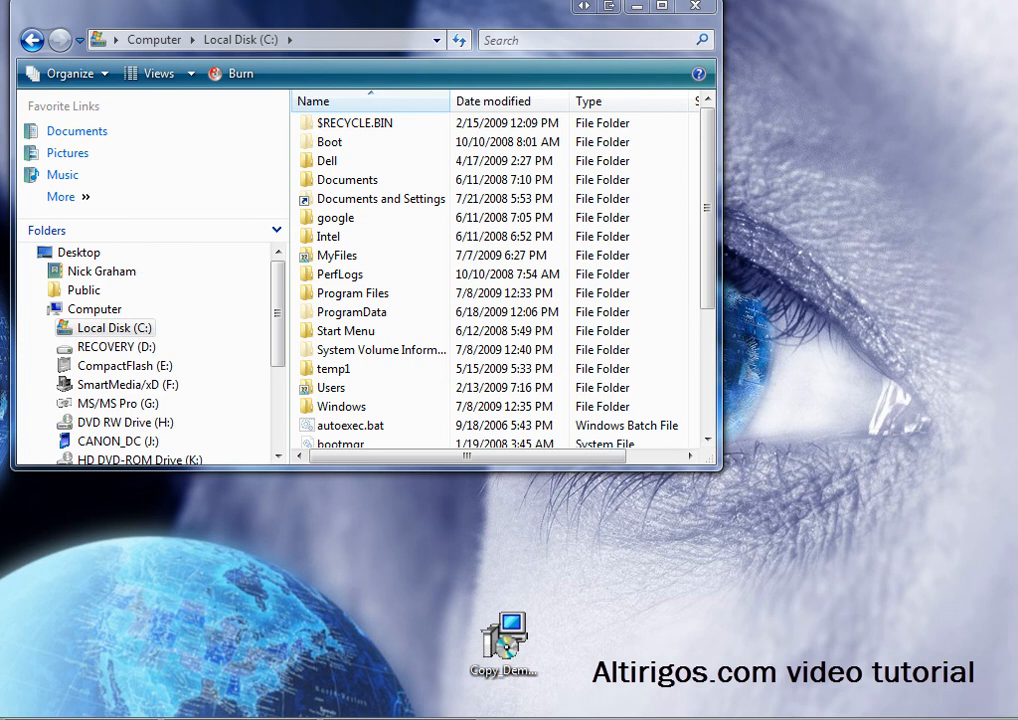
double_click(504, 640)
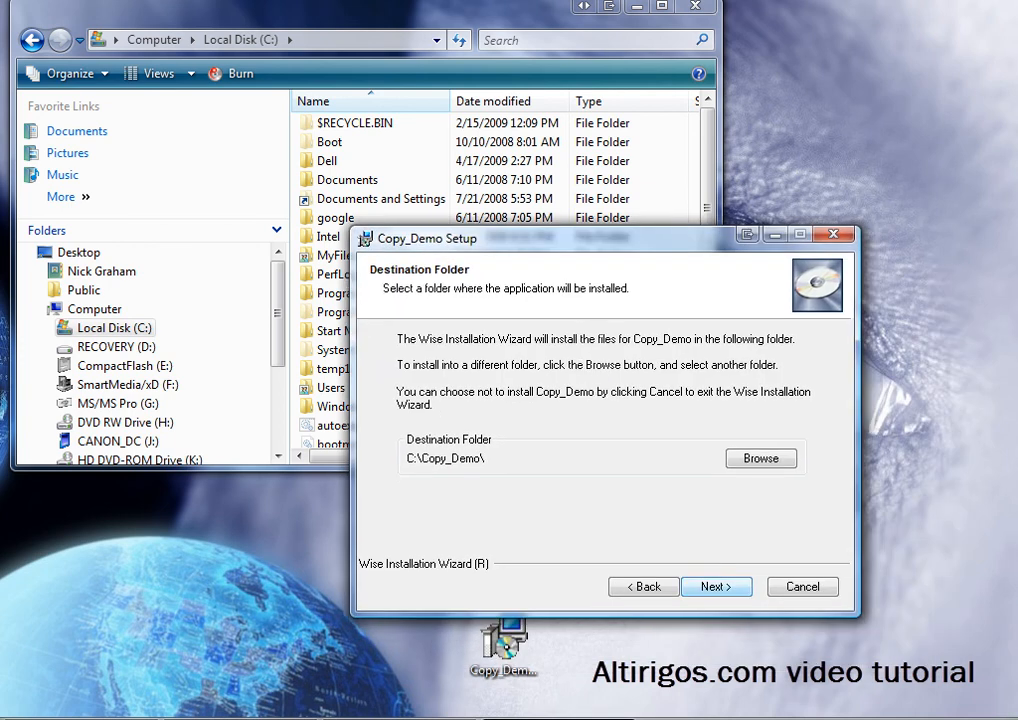
click(715, 586)
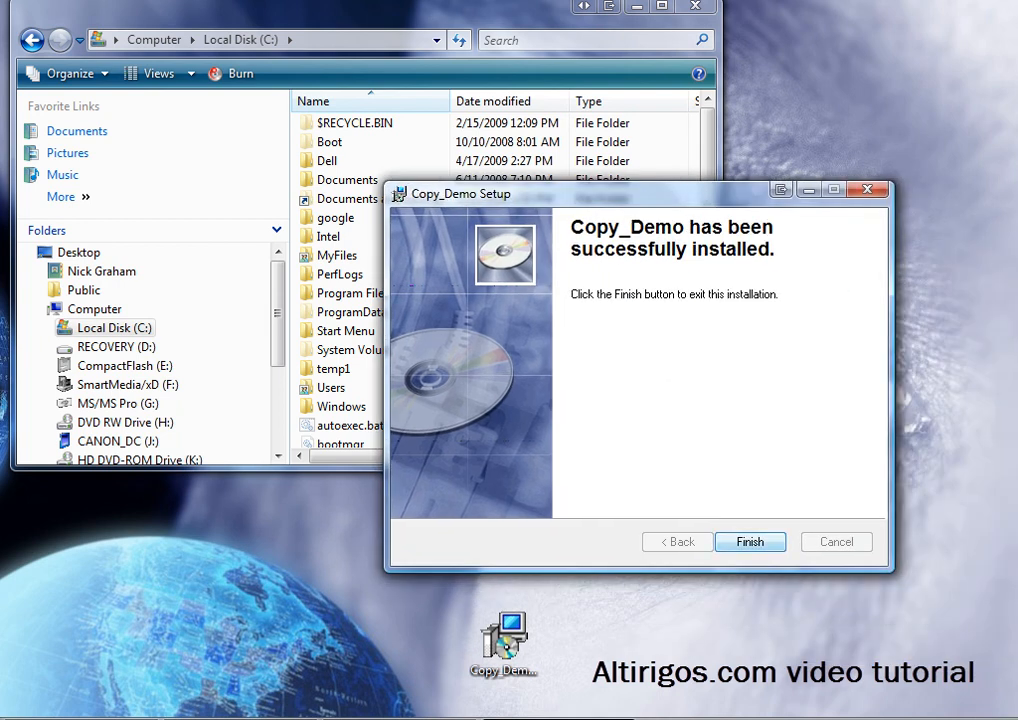
click(750, 541)
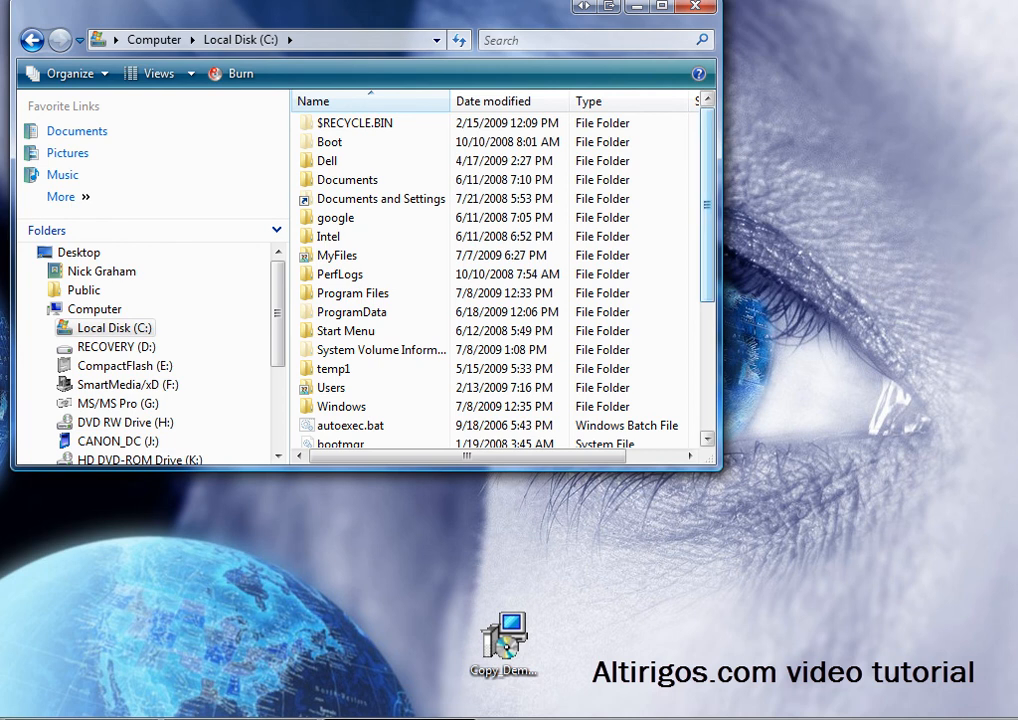
Open C:\Copy_Demo to view the 7z457.msi, zip and MF-Orlando08.pdf files
scroll(down, 3)
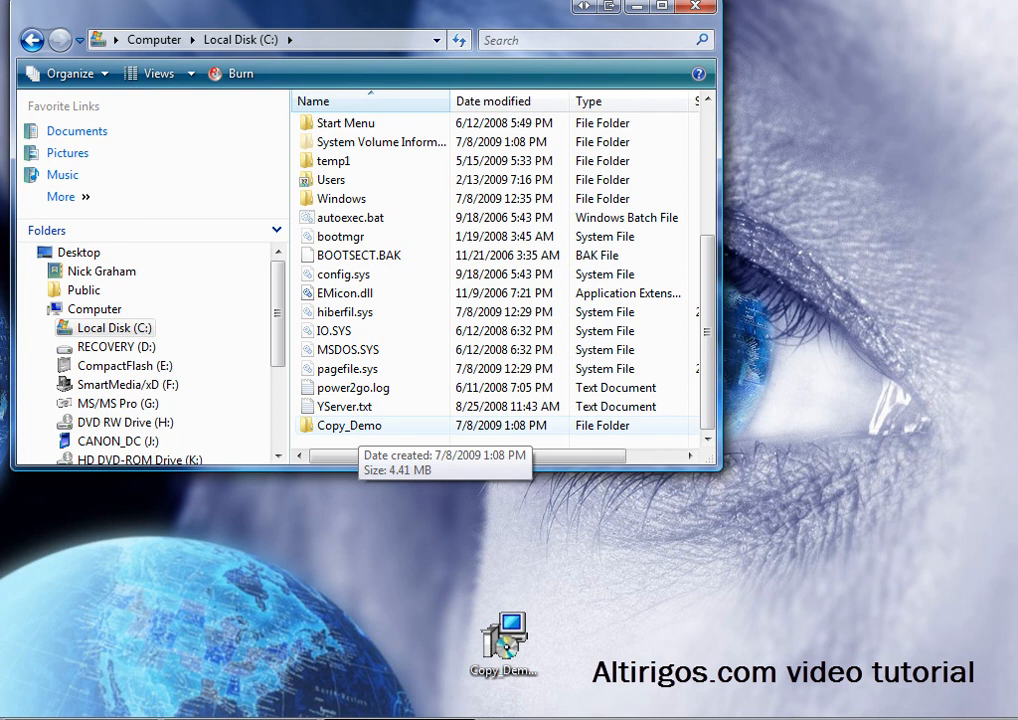
double_click(349, 425)
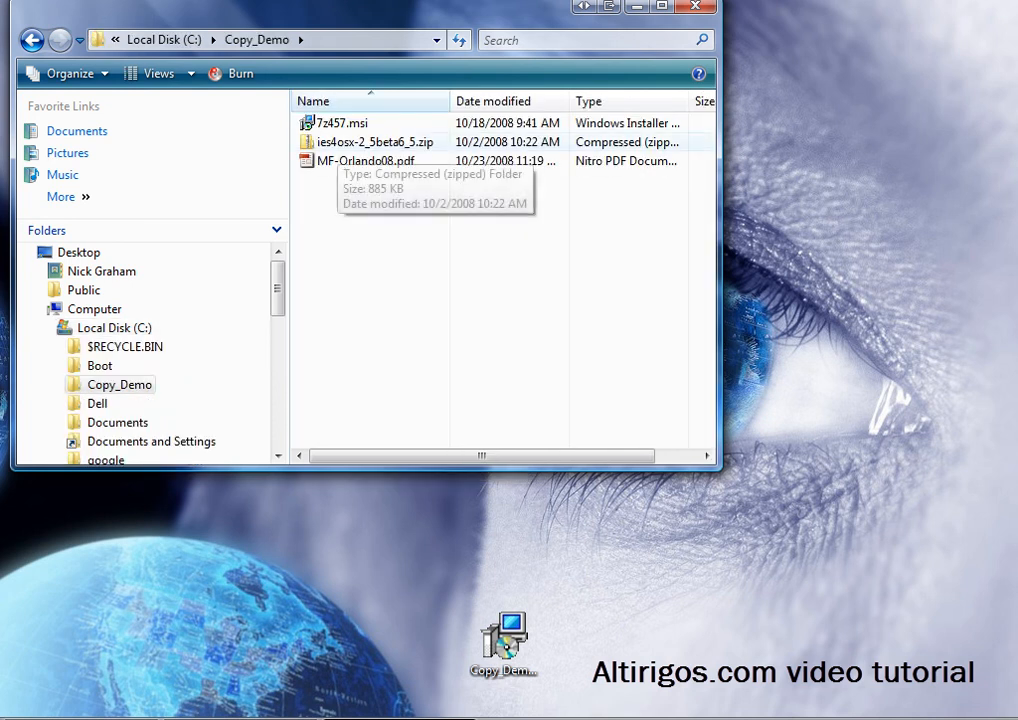